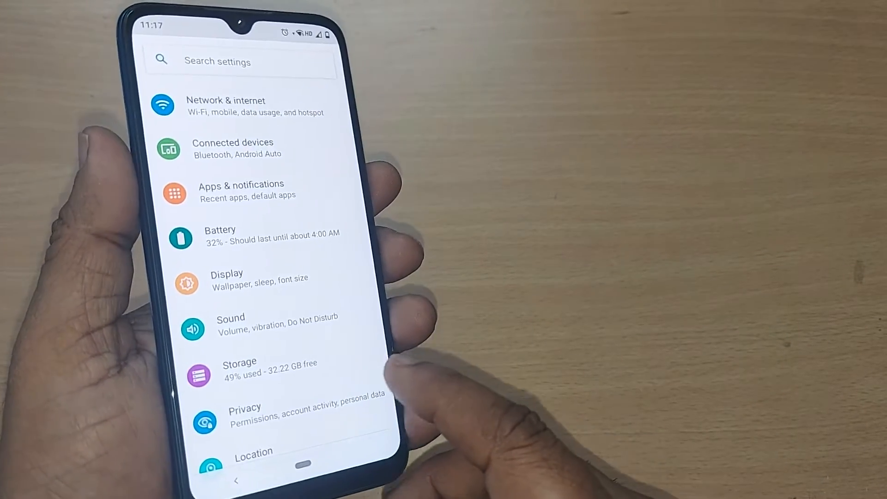
# Step: Go to Settings > Storage > Manage Storage to reach the Use Storage manager toggle
pyautogui.scroll(3)
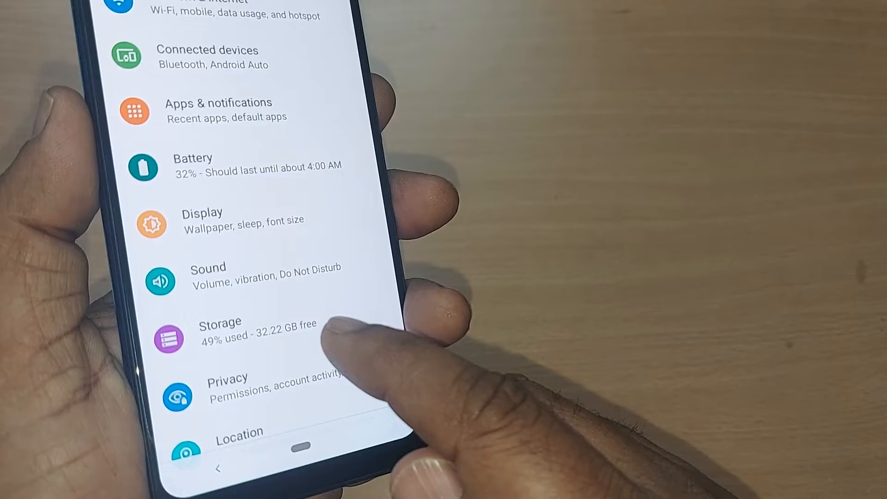
pyautogui.click(220, 334)
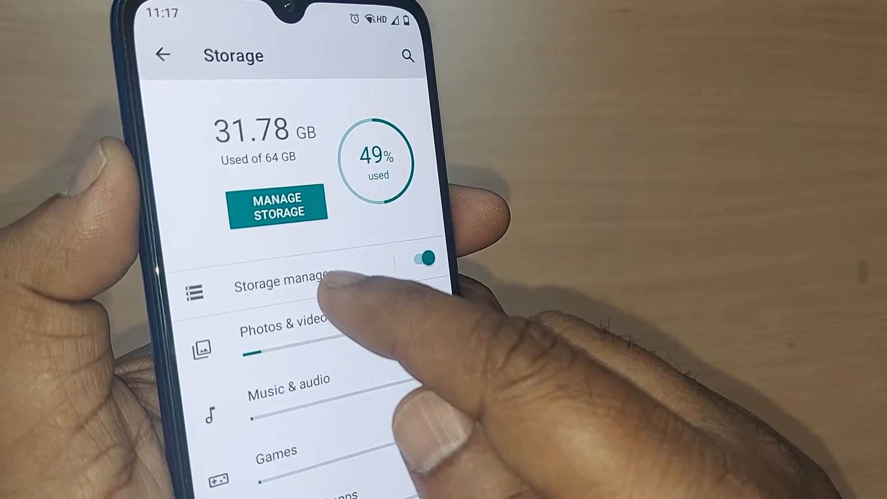
pyautogui.click(277, 282)
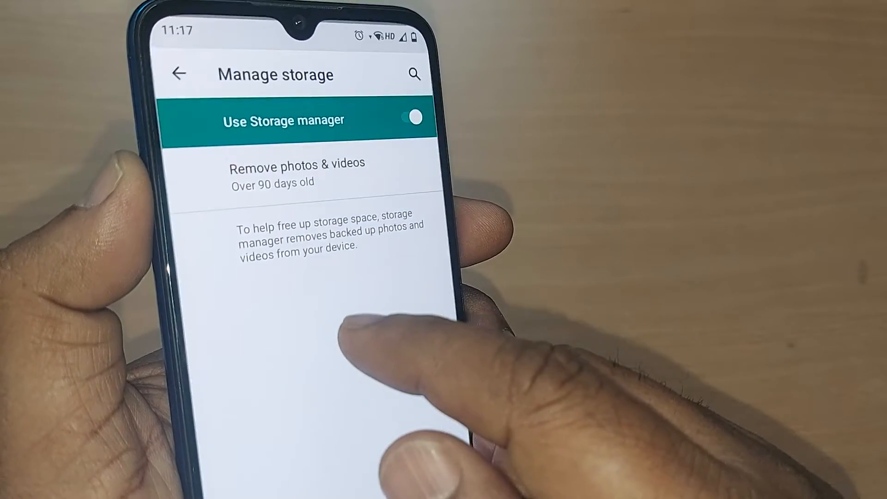